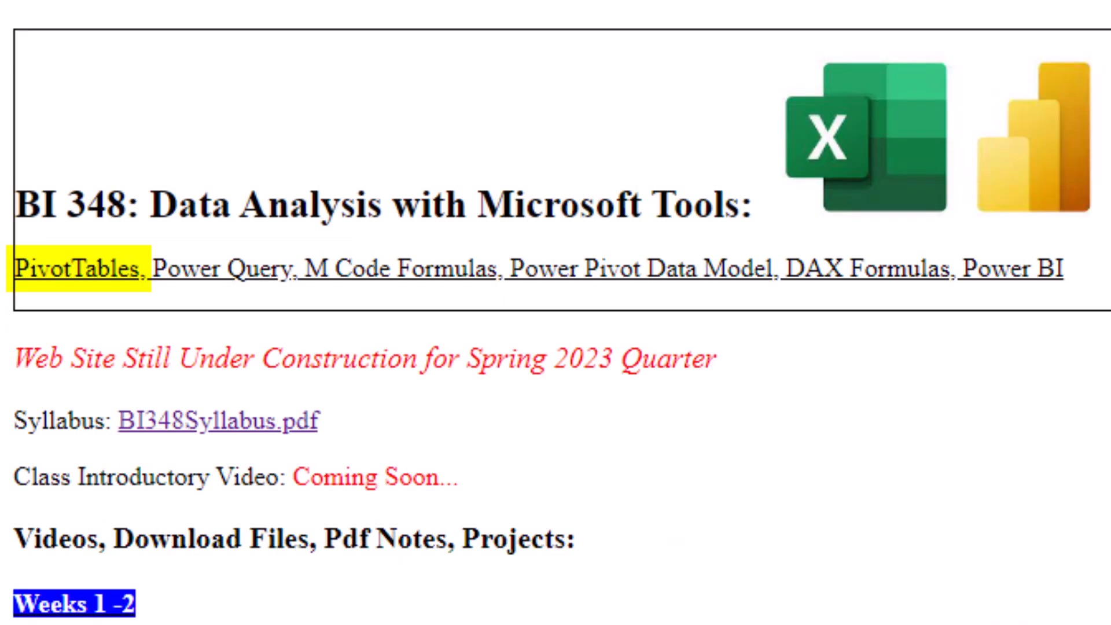
Switch to the Canvas BI348 tab and scroll Modules to the Weeks 1–2 and 3–4 uploads
drag(149, 268, 496, 268)
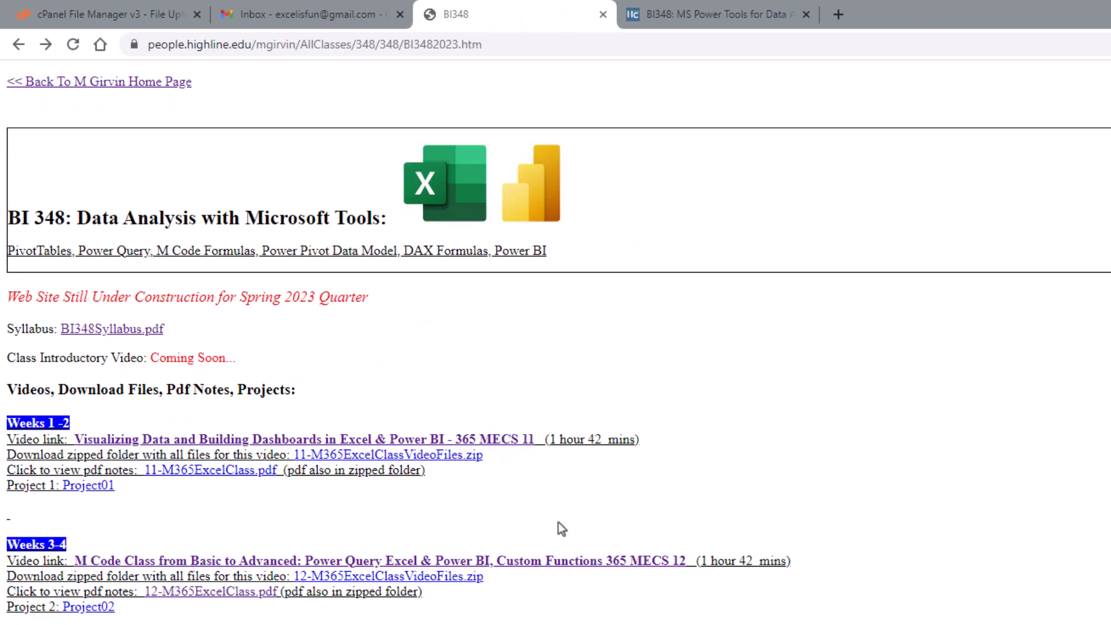
mouse_move(524, 446)
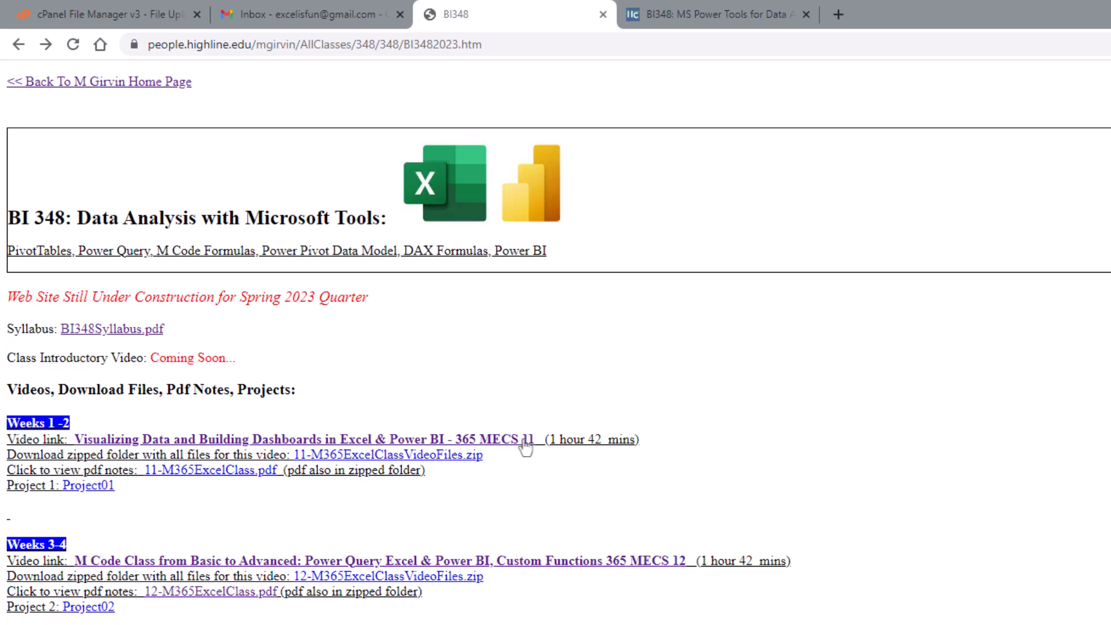
mouse_move(253, 483)
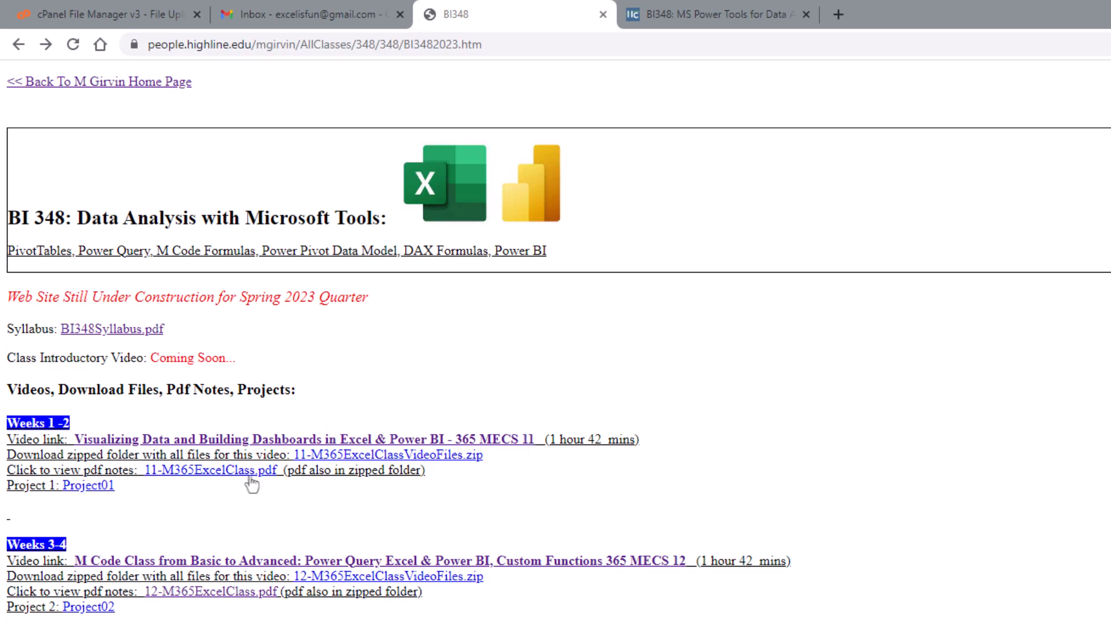
mouse_move(253, 515)
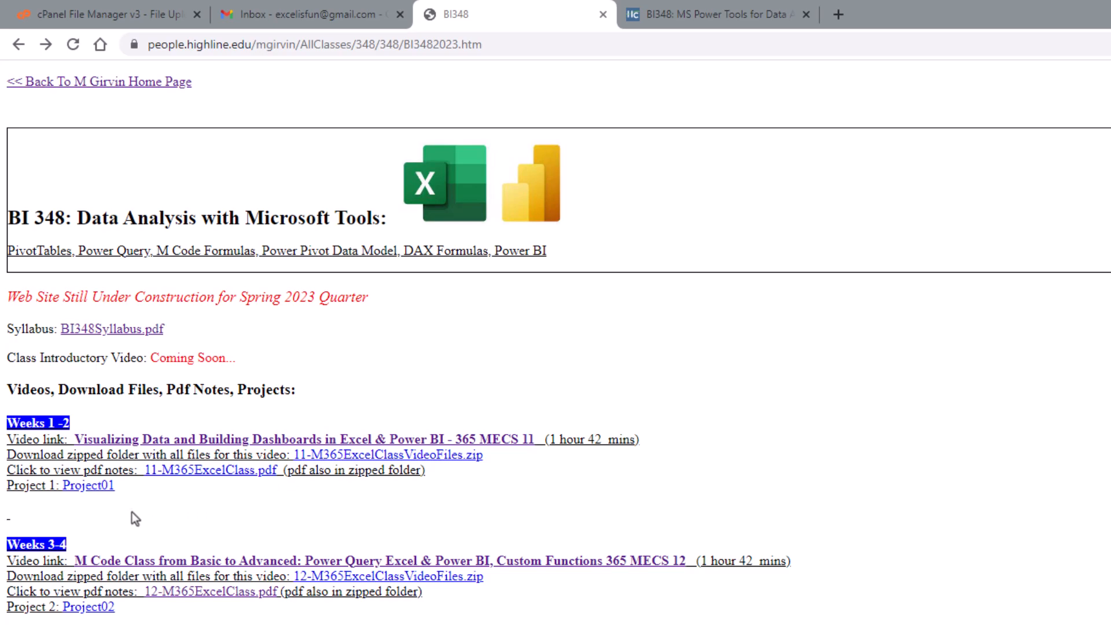
mouse_move(185, 531)
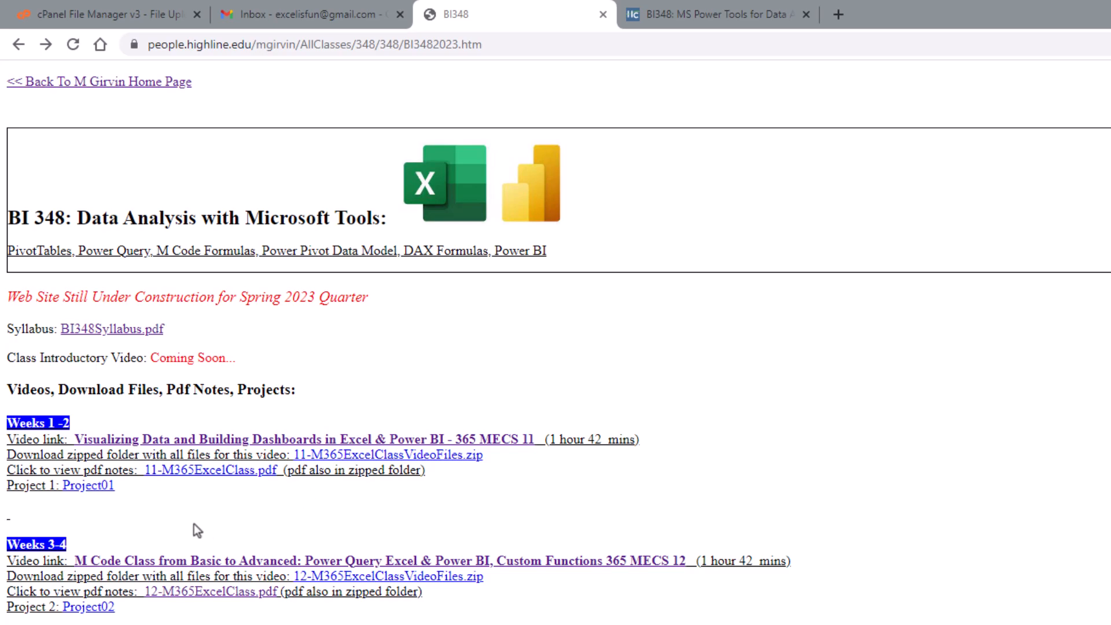
mouse_move(157, 540)
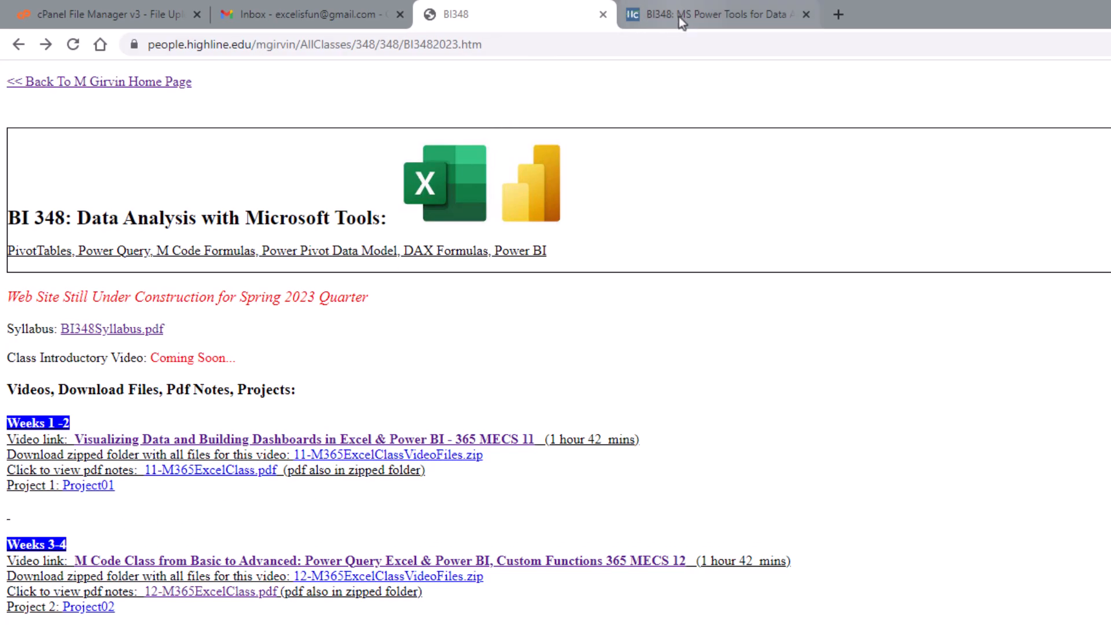
click(709, 14)
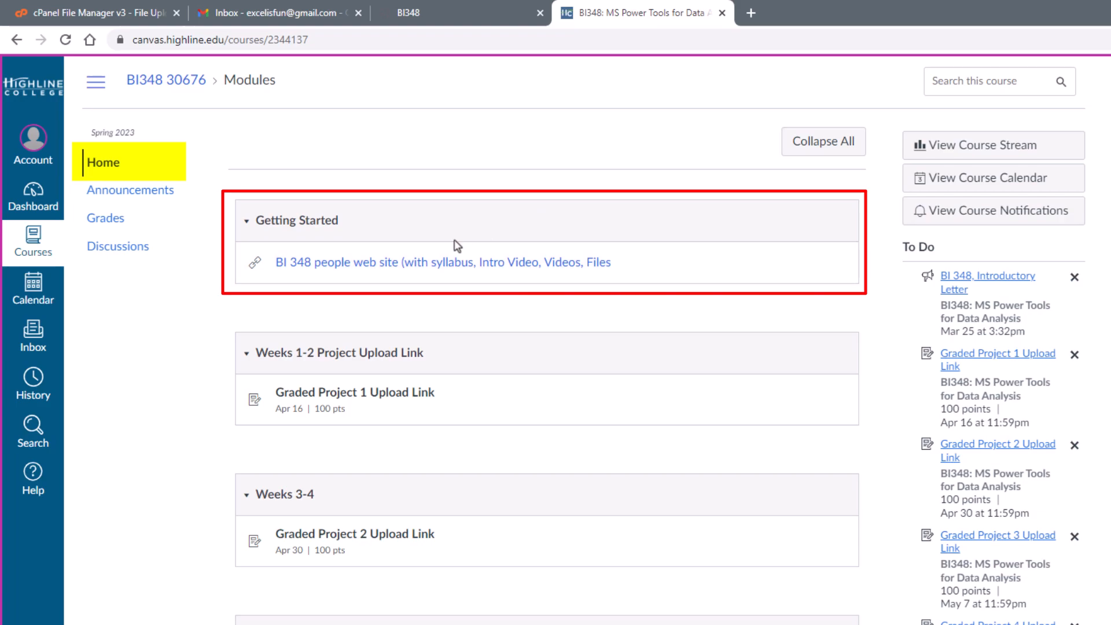
mouse_move(606, 177)
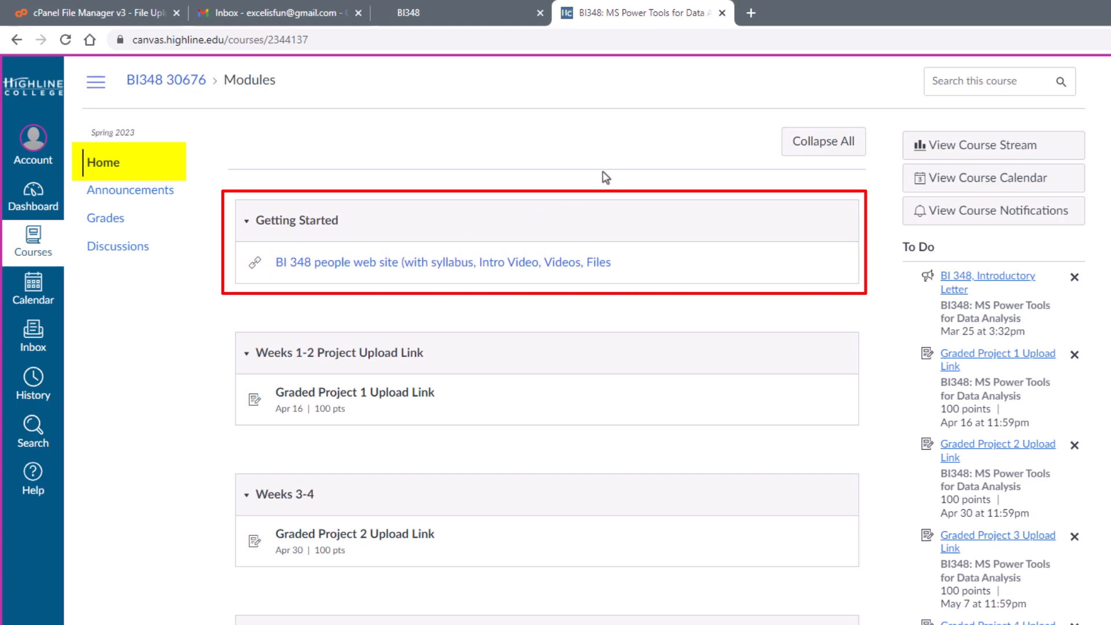
mouse_move(628, 350)
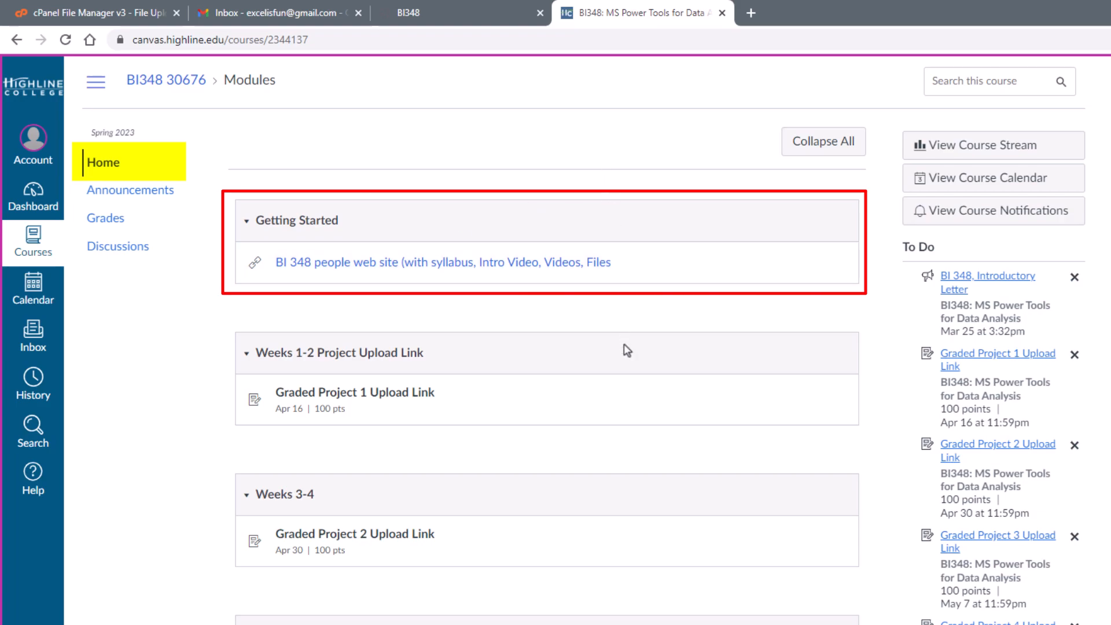
scroll(down, 3)
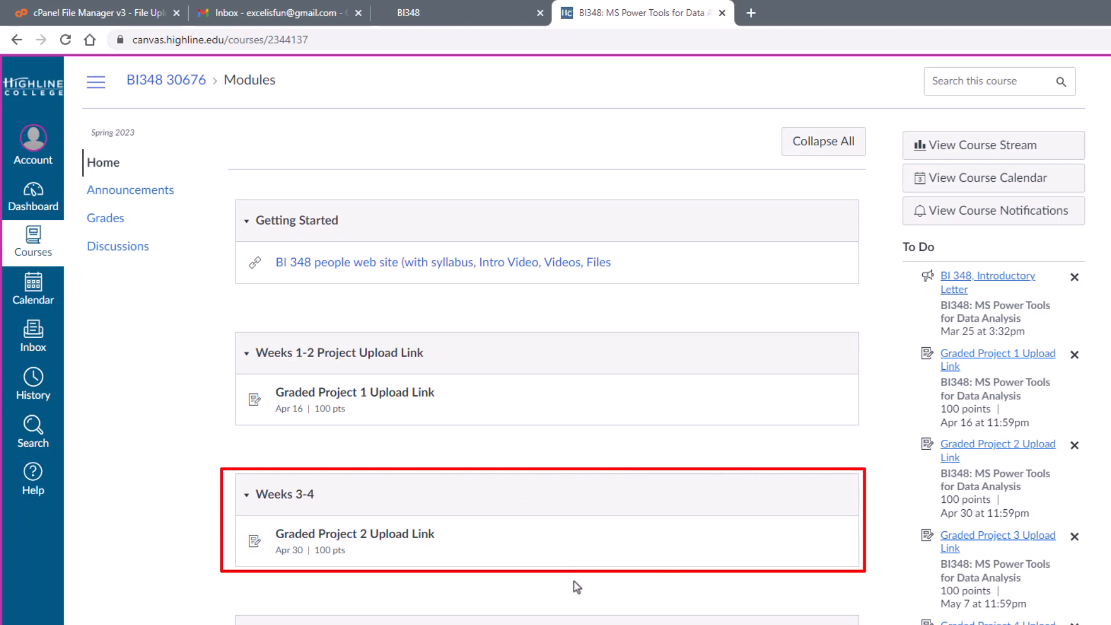
mouse_move(434, 603)
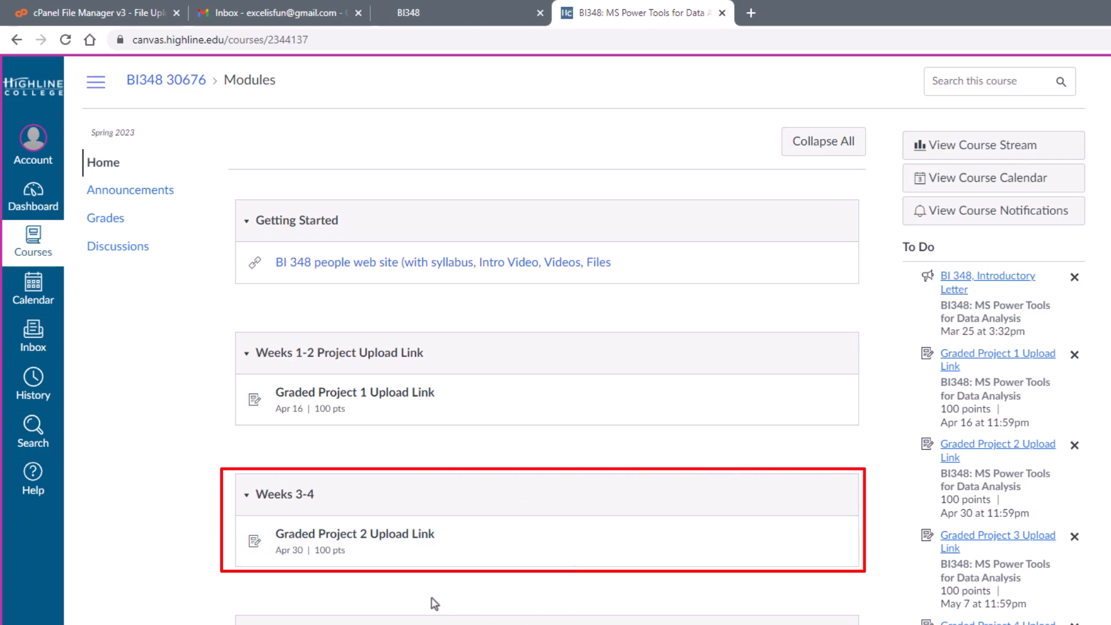
mouse_move(395, 559)
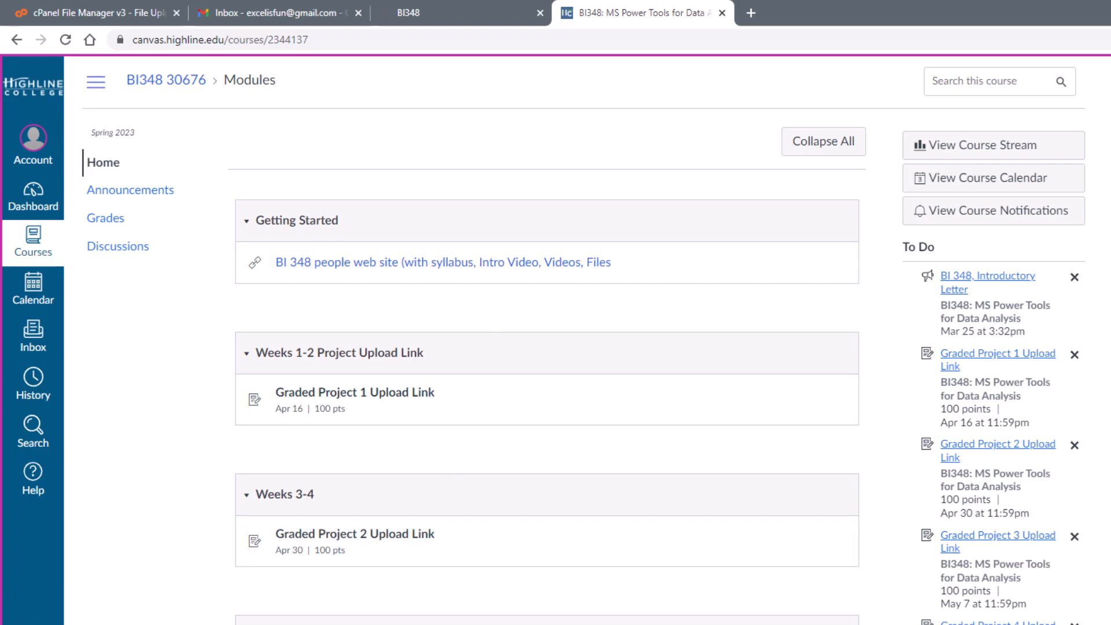
Browse Canvas Announcements and Grades, listing six project upload assignments with due dates
click(129, 189)
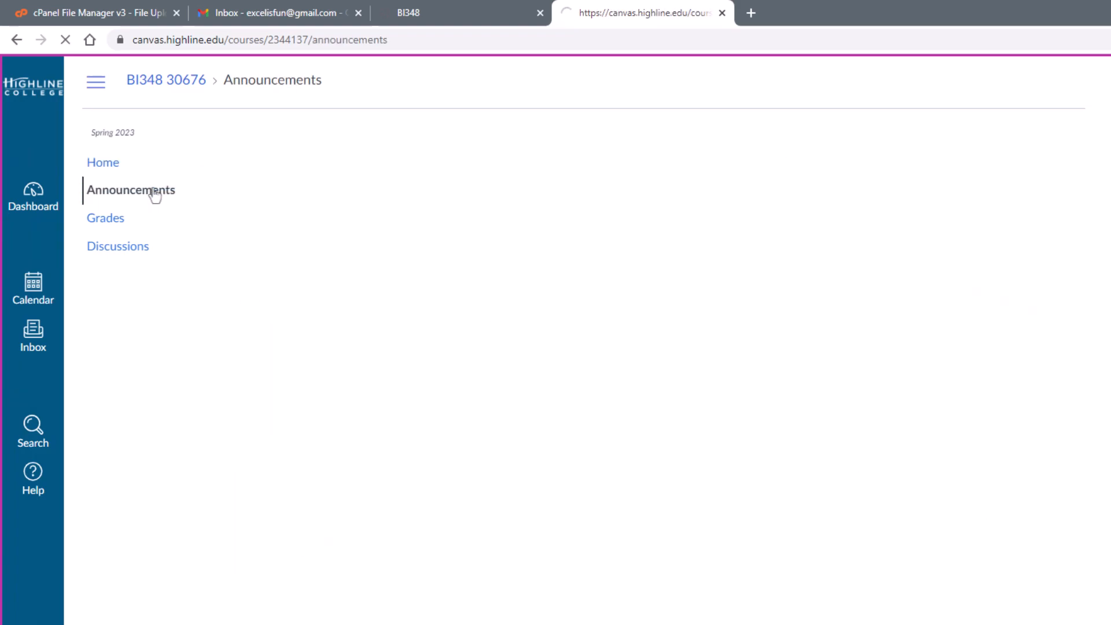
click(130, 190)
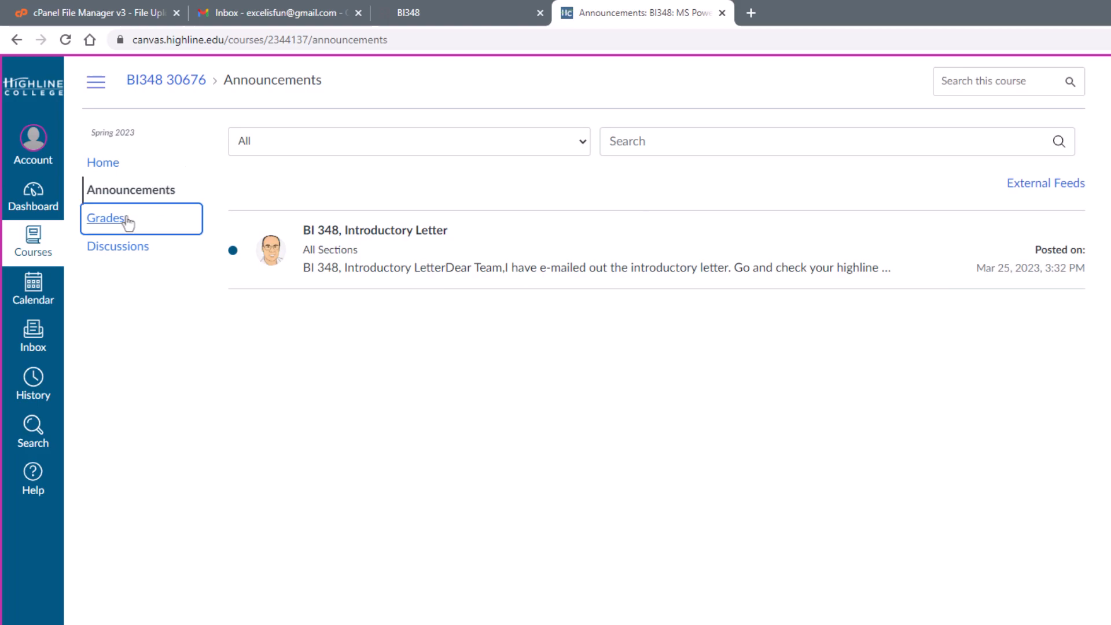
click(107, 219)
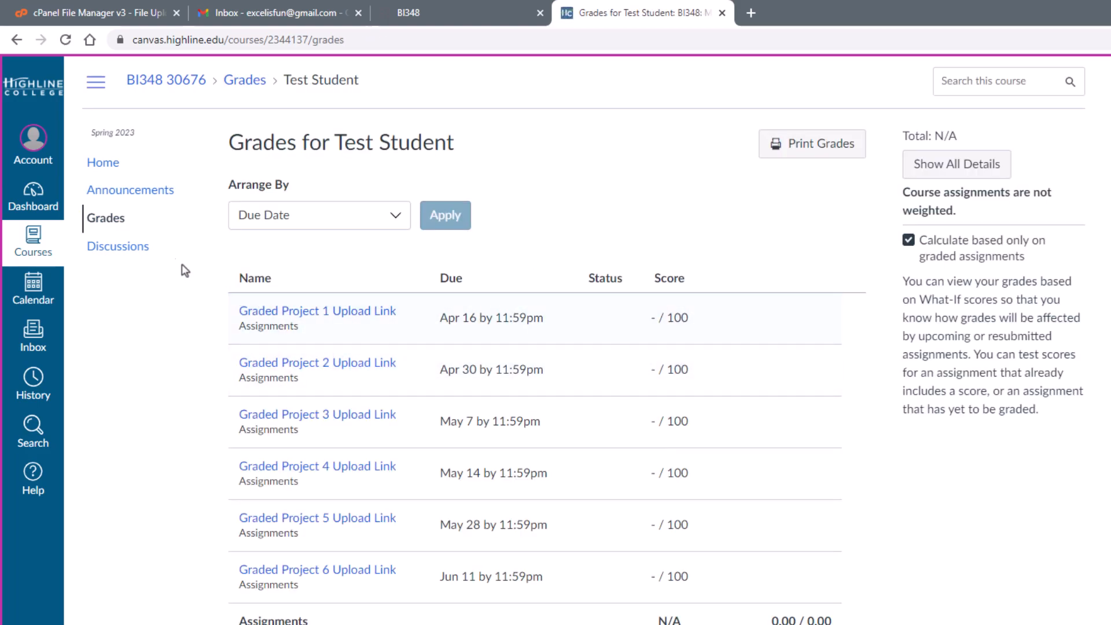
click(117, 245)
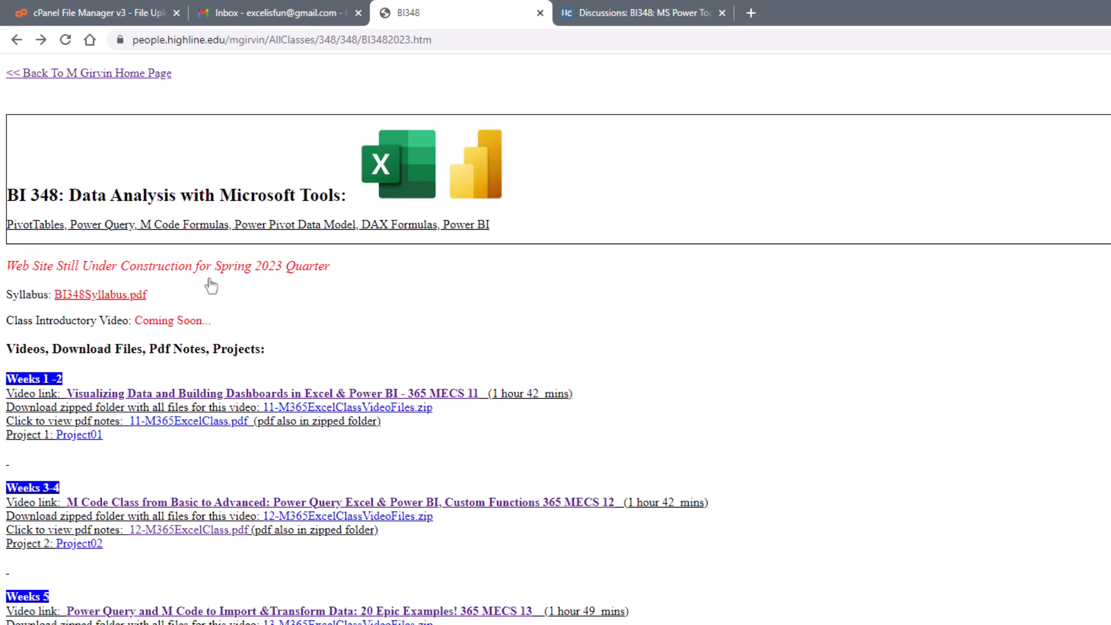
Open the BI348 syllabus PDF to the page 5 weekly schedule of topics, videos and due dates
click(99, 294)
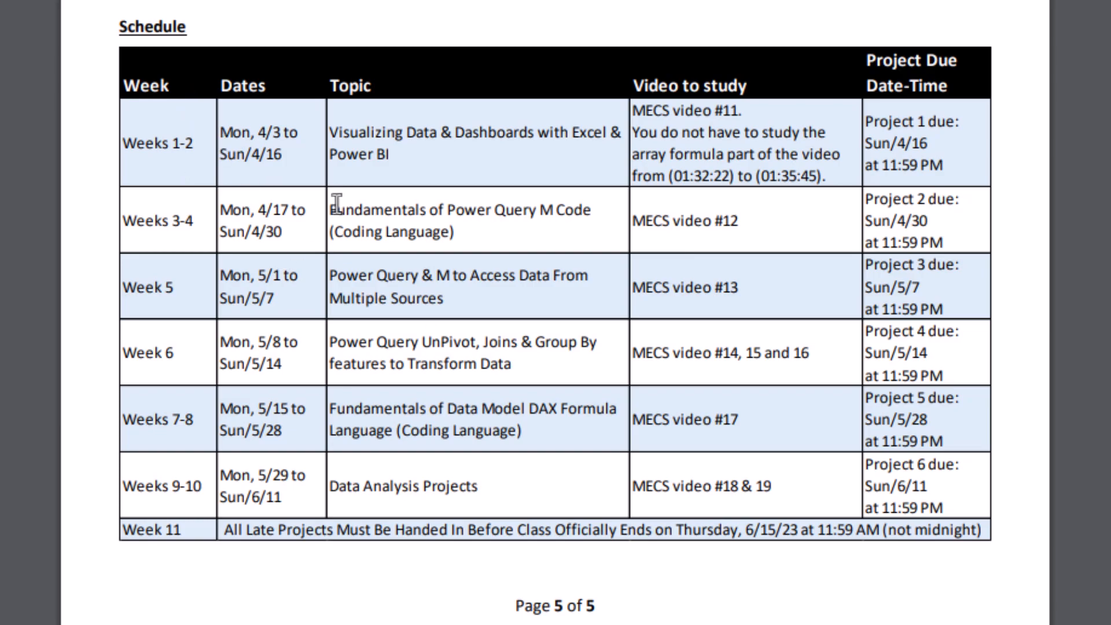
mouse_move(818, 427)
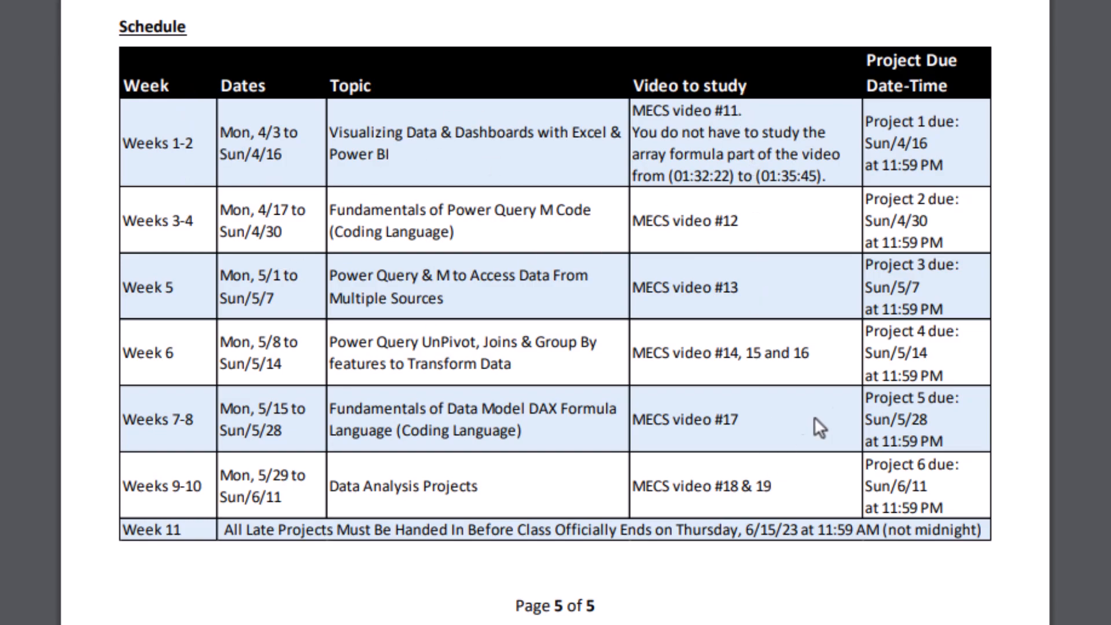
mouse_move(931, 485)
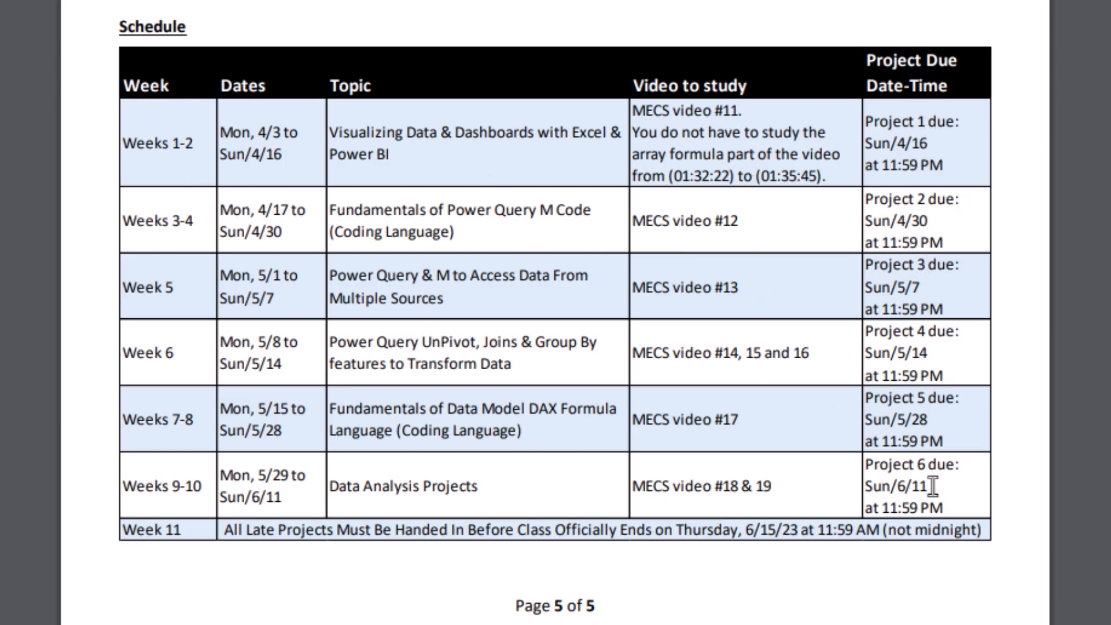
mouse_move(521, 563)
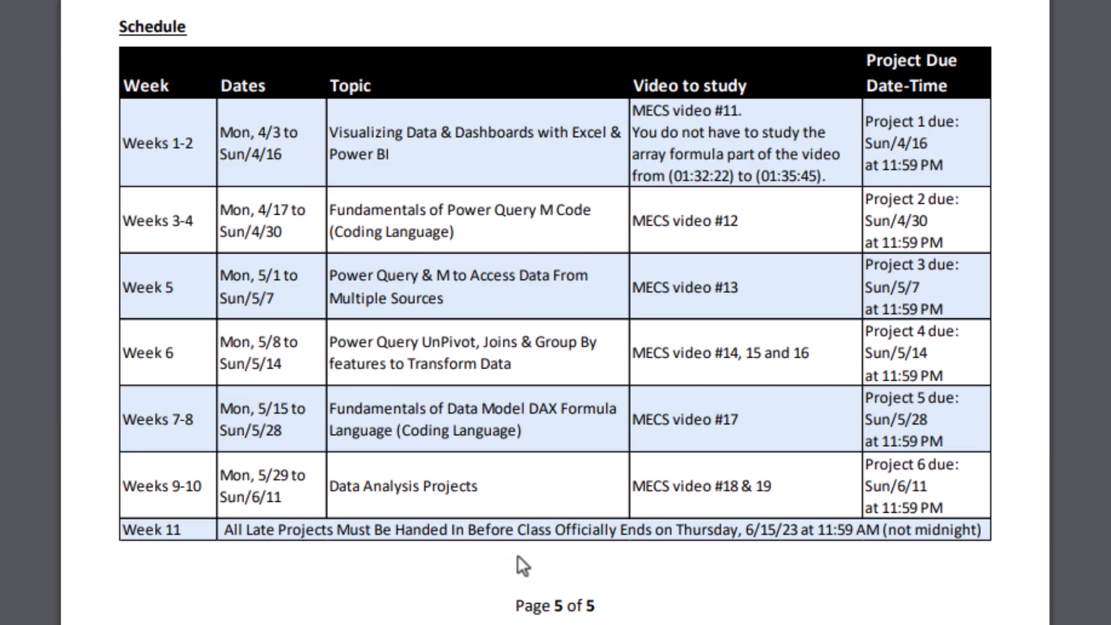
mouse_move(556, 446)
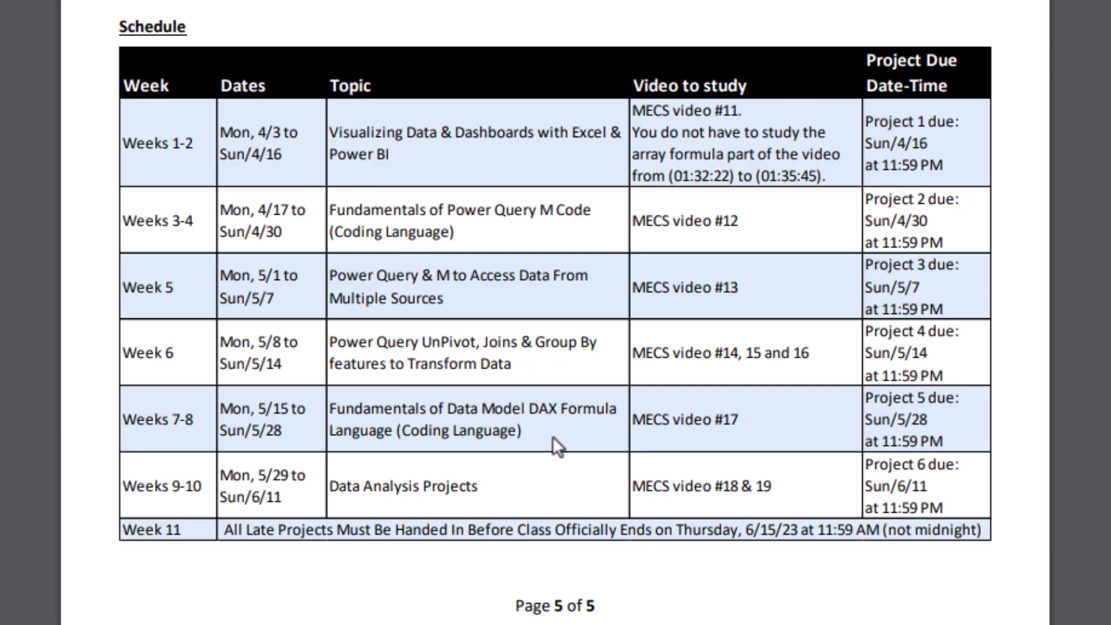
mouse_move(474, 509)
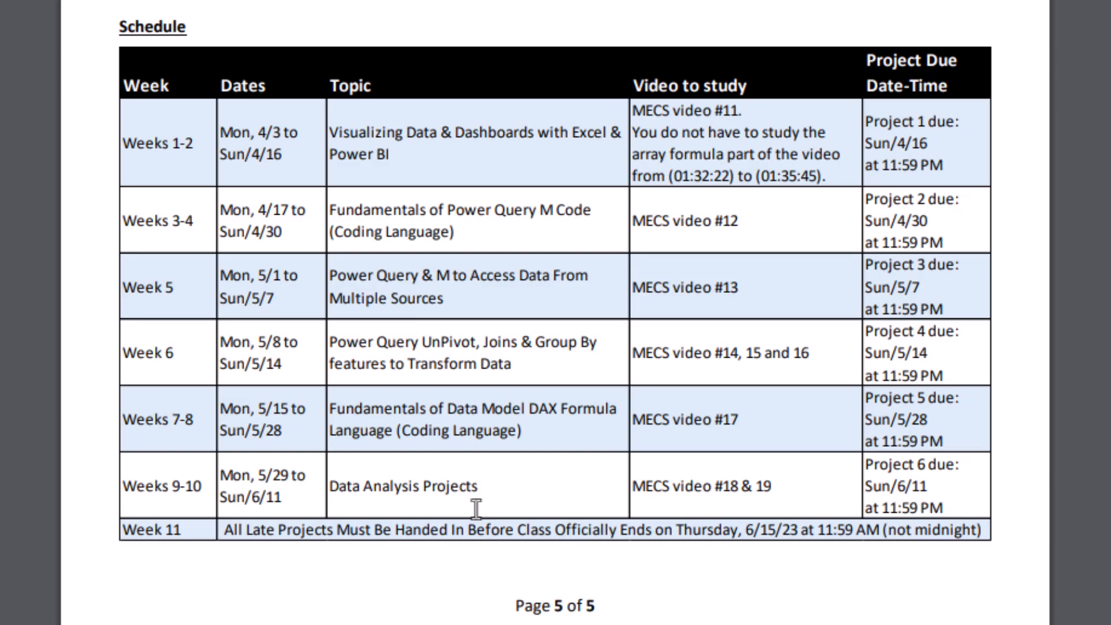
mouse_move(70, 225)
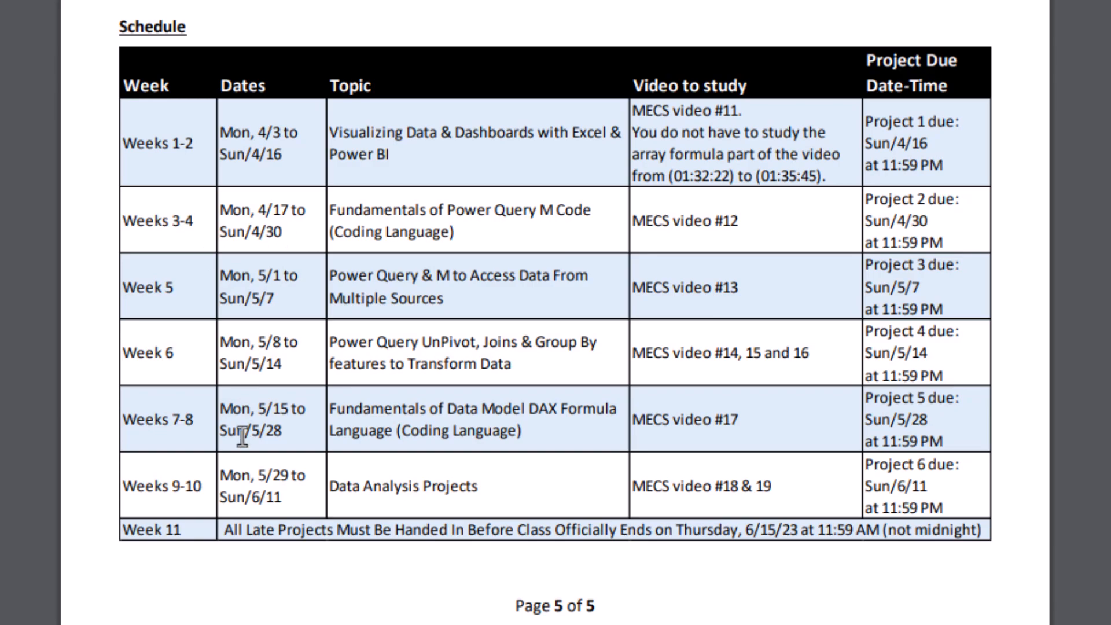
mouse_move(290, 511)
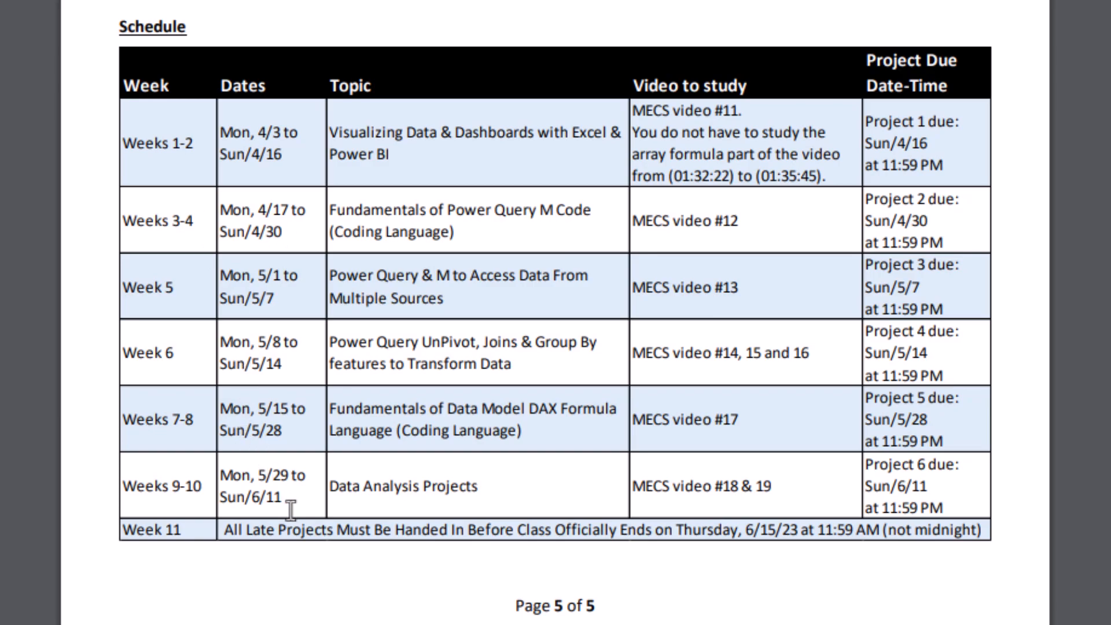
mouse_move(275, 227)
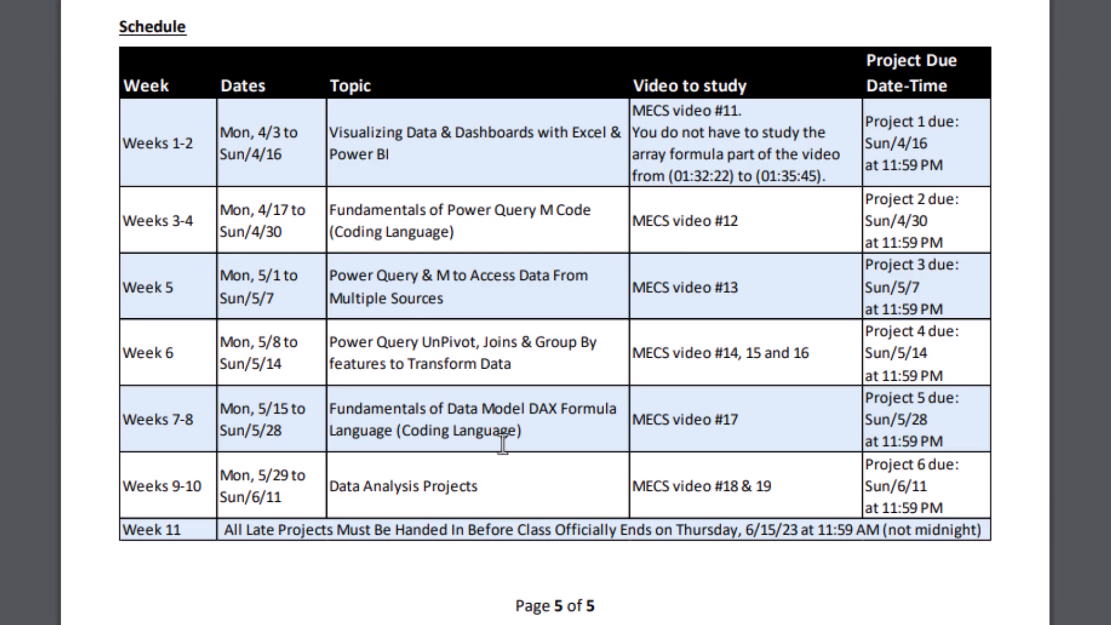
mouse_move(639, 459)
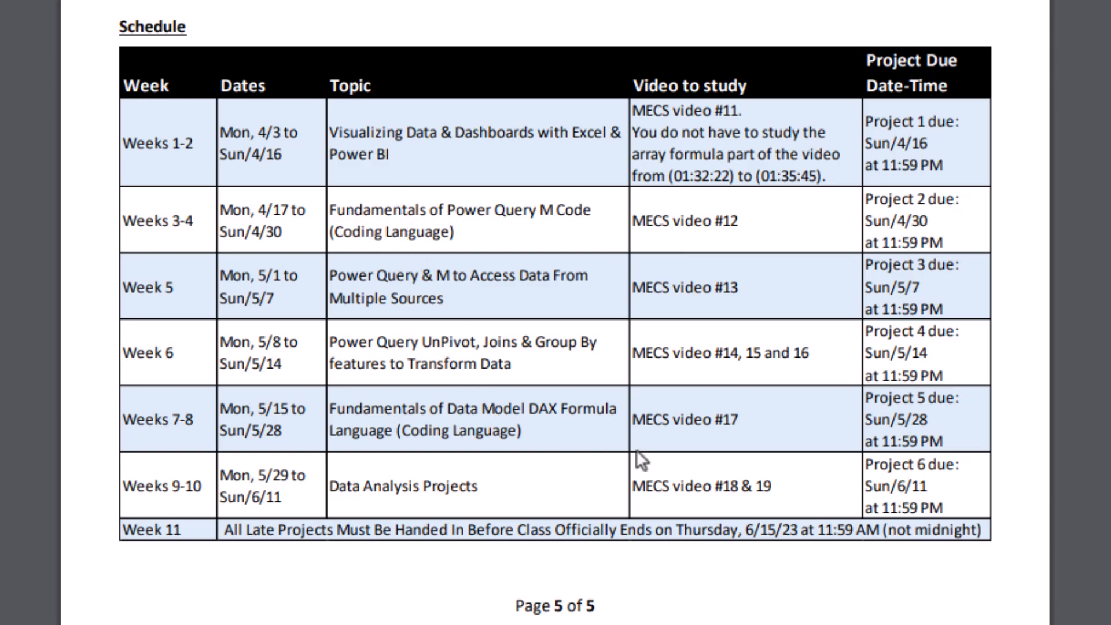
mouse_move(579, 473)
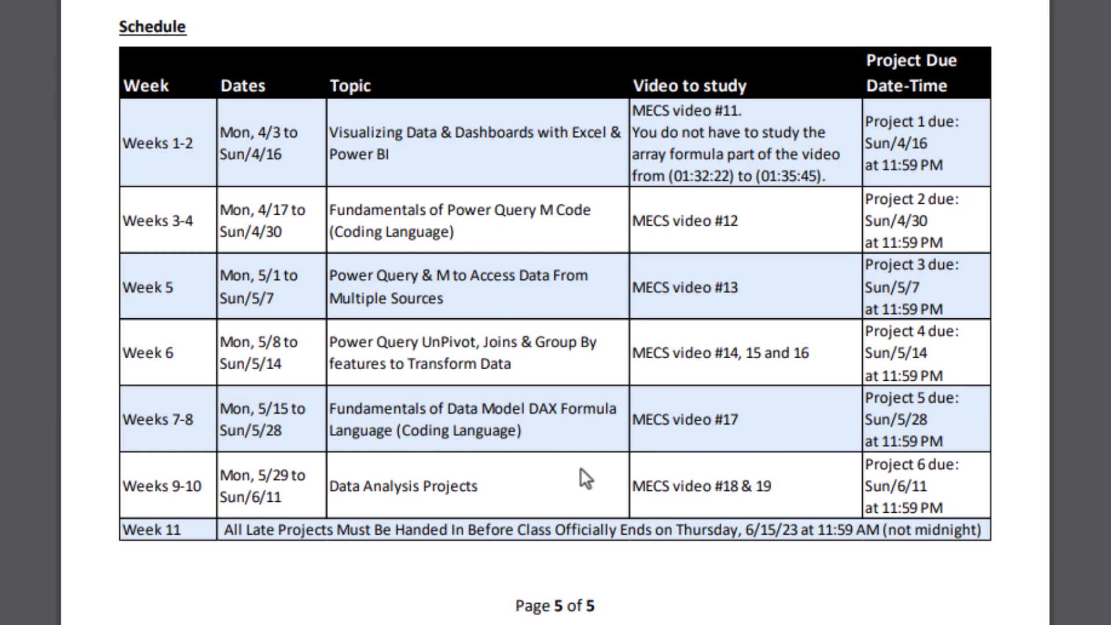
Scroll from syllabus page 1 down to the page 4 grading section and grade-conversion table
scroll(up, 3)
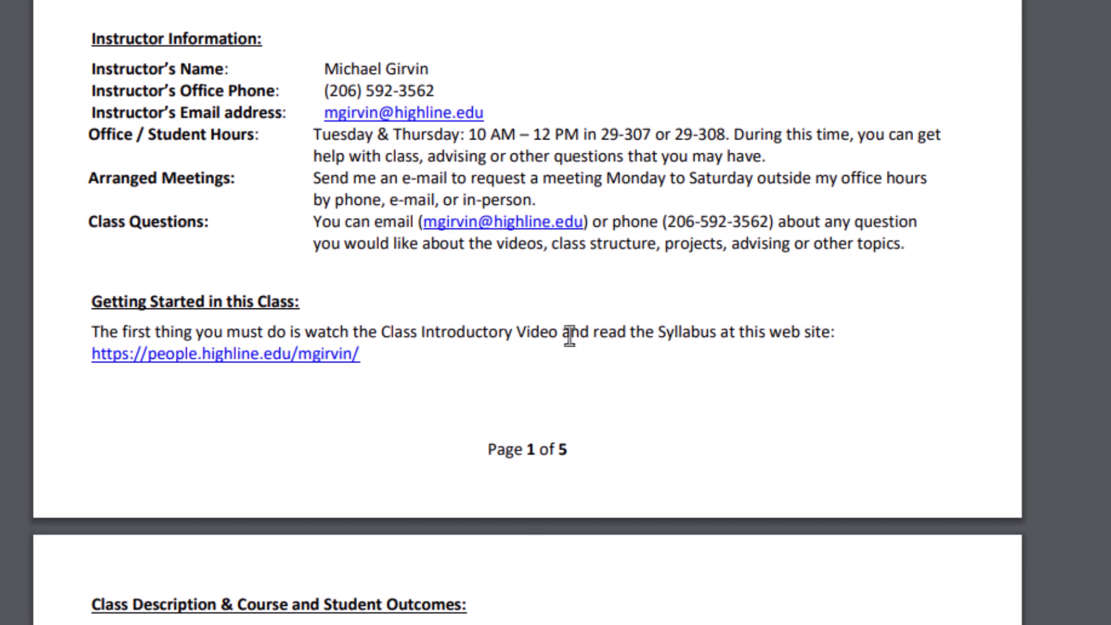
scroll(down, 3)
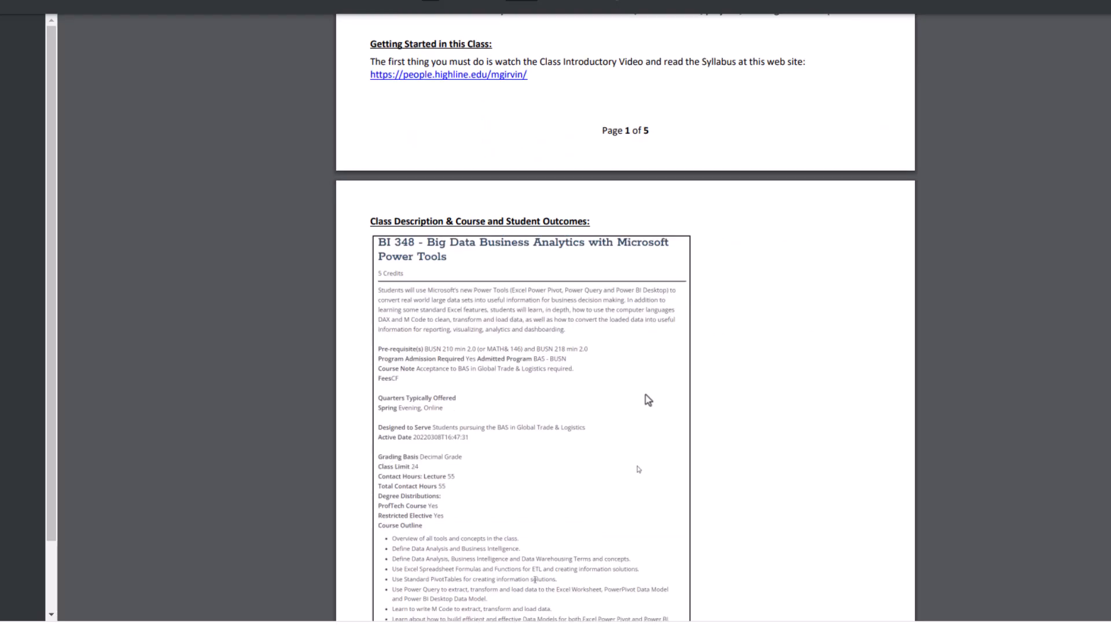
scroll(down, 3)
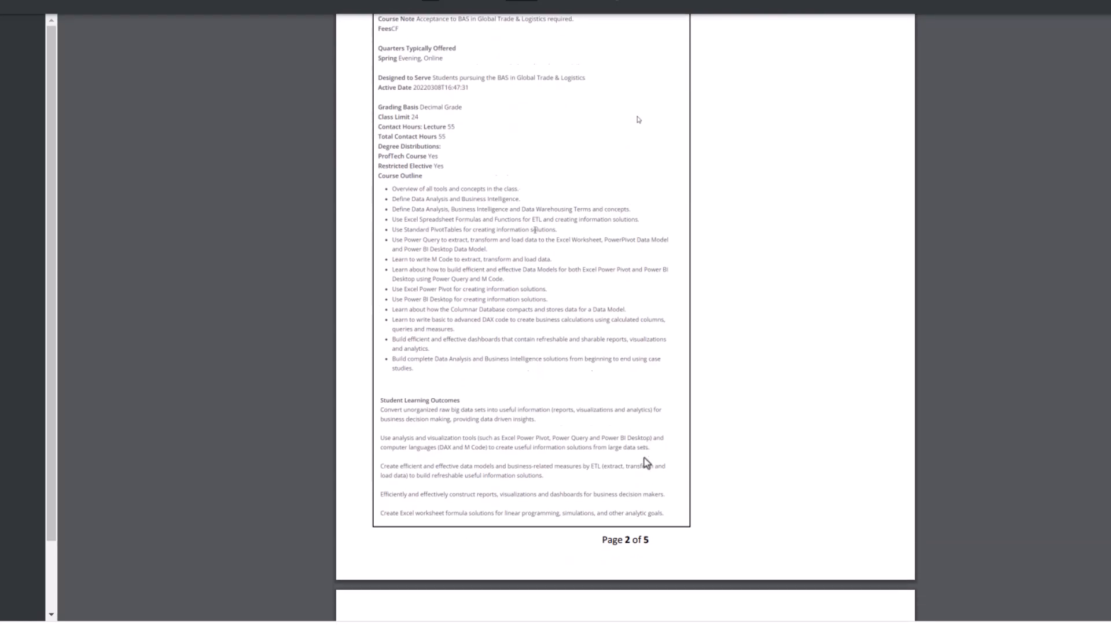
scroll(down, 3)
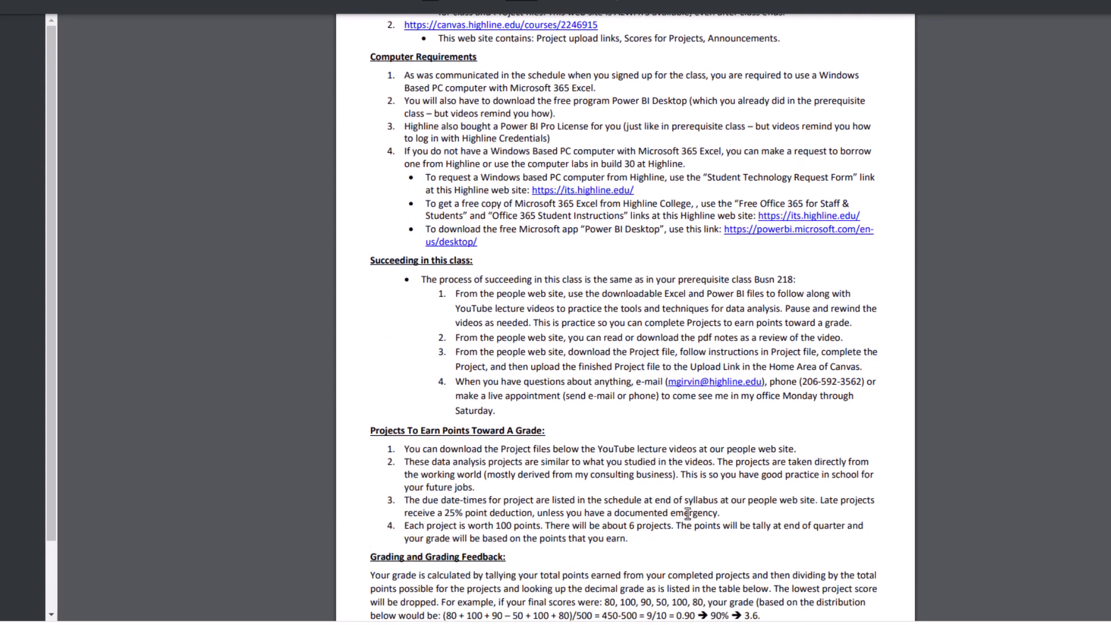
scroll(down, 3)
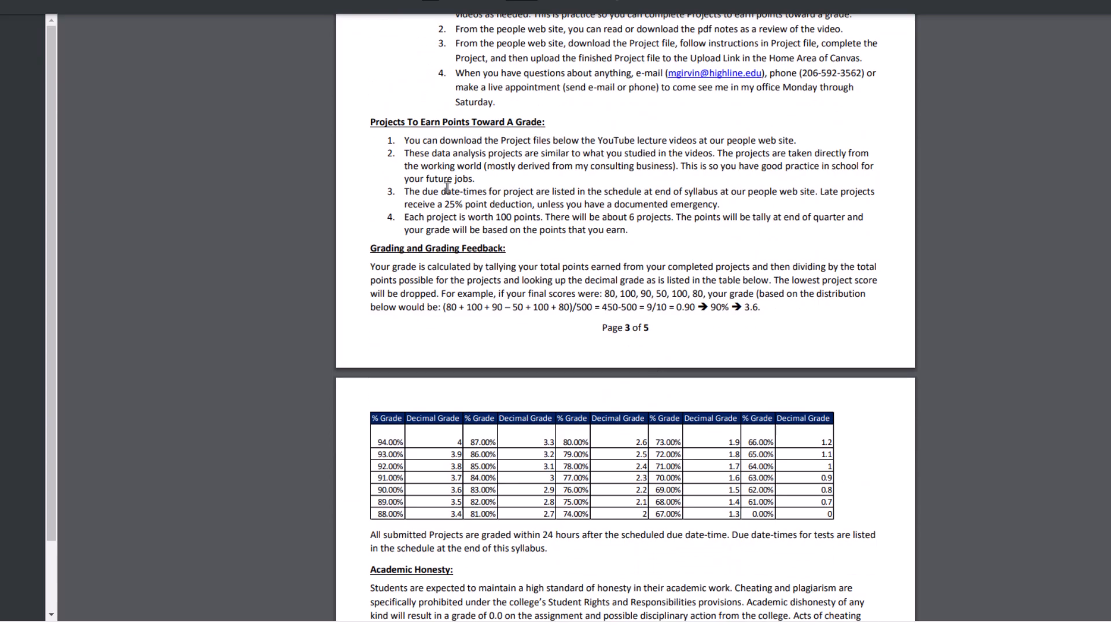
mouse_move(677, 570)
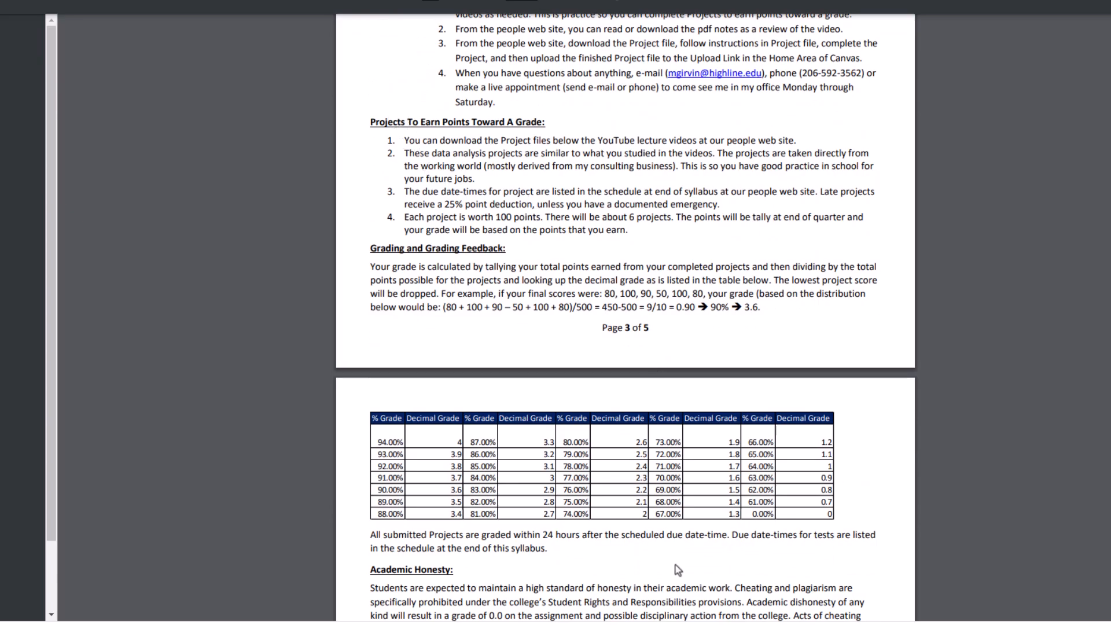
mouse_move(687, 567)
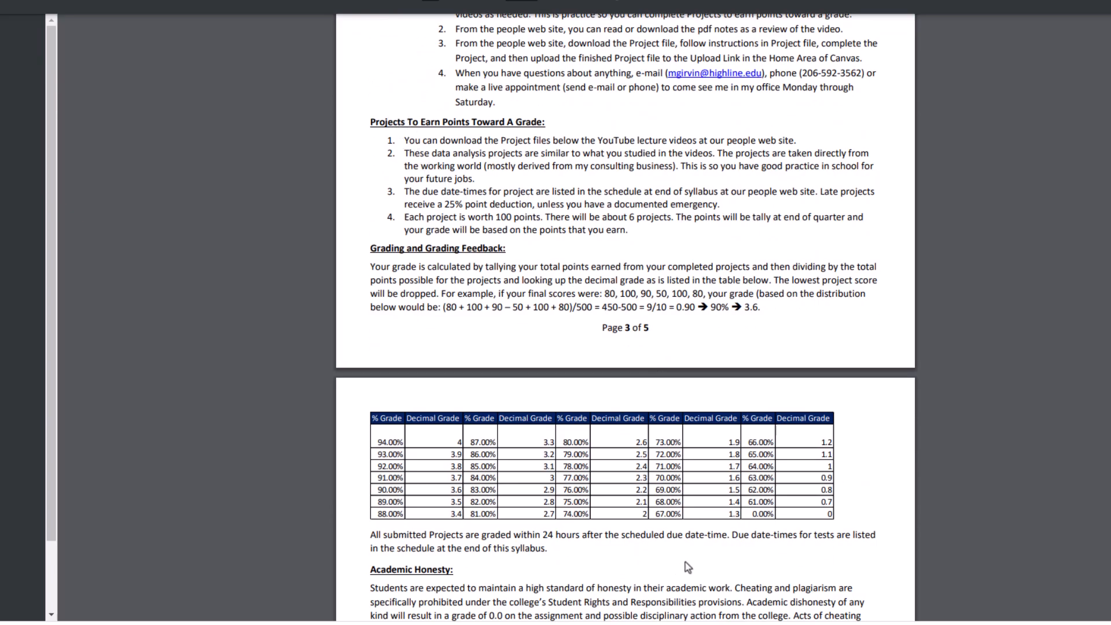